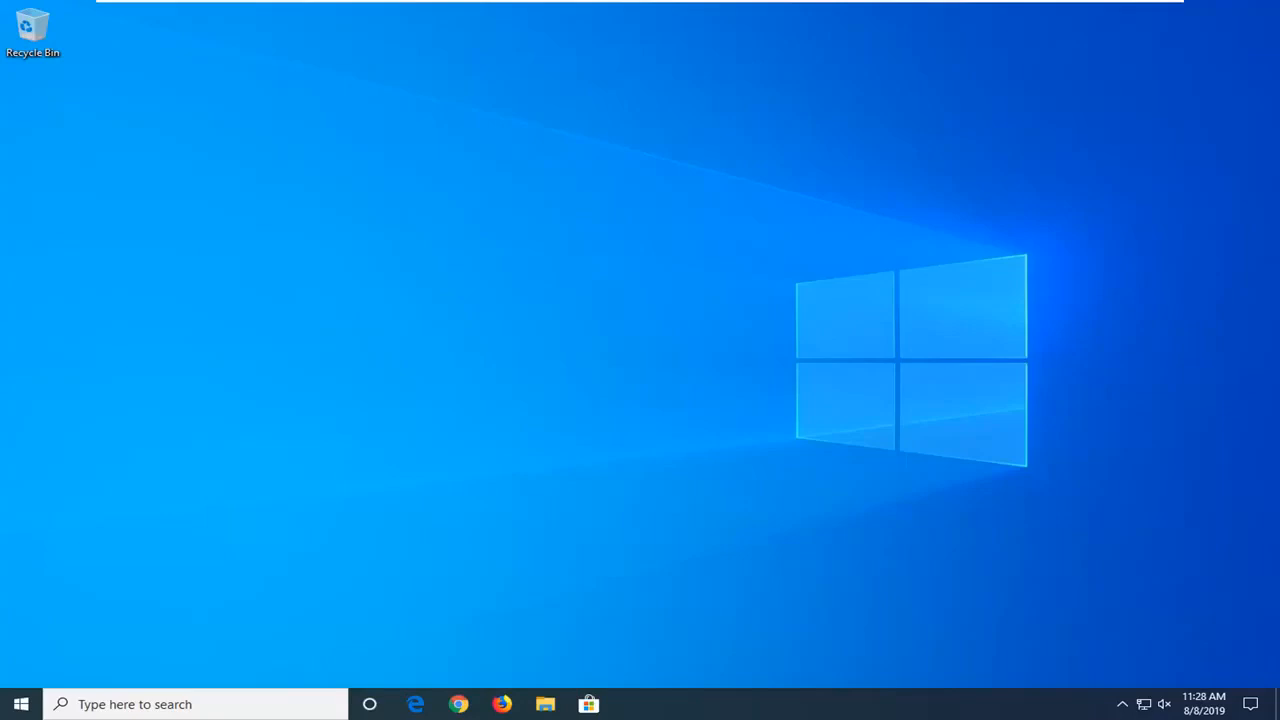
# - Search the Start menu for 'services' to launch the Services console
pyautogui.click(20, 704)
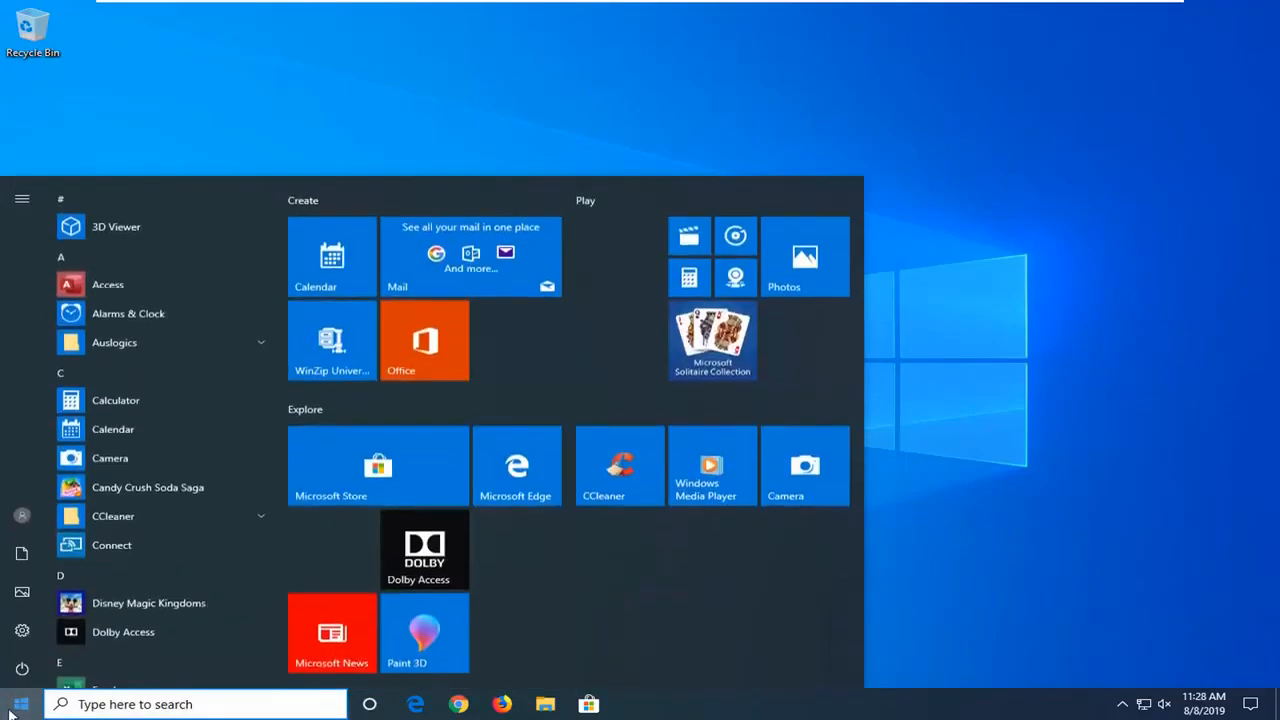
pyautogui.write('services')
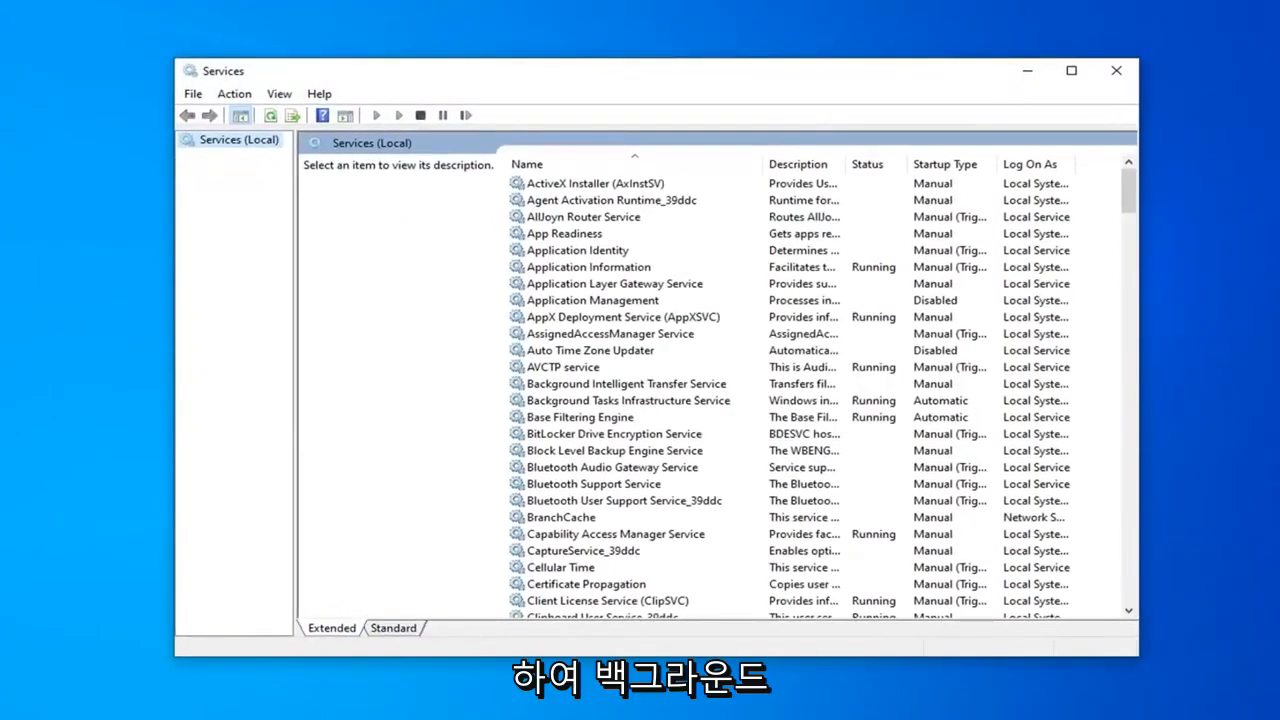
pyautogui.moveTo(628, 433)
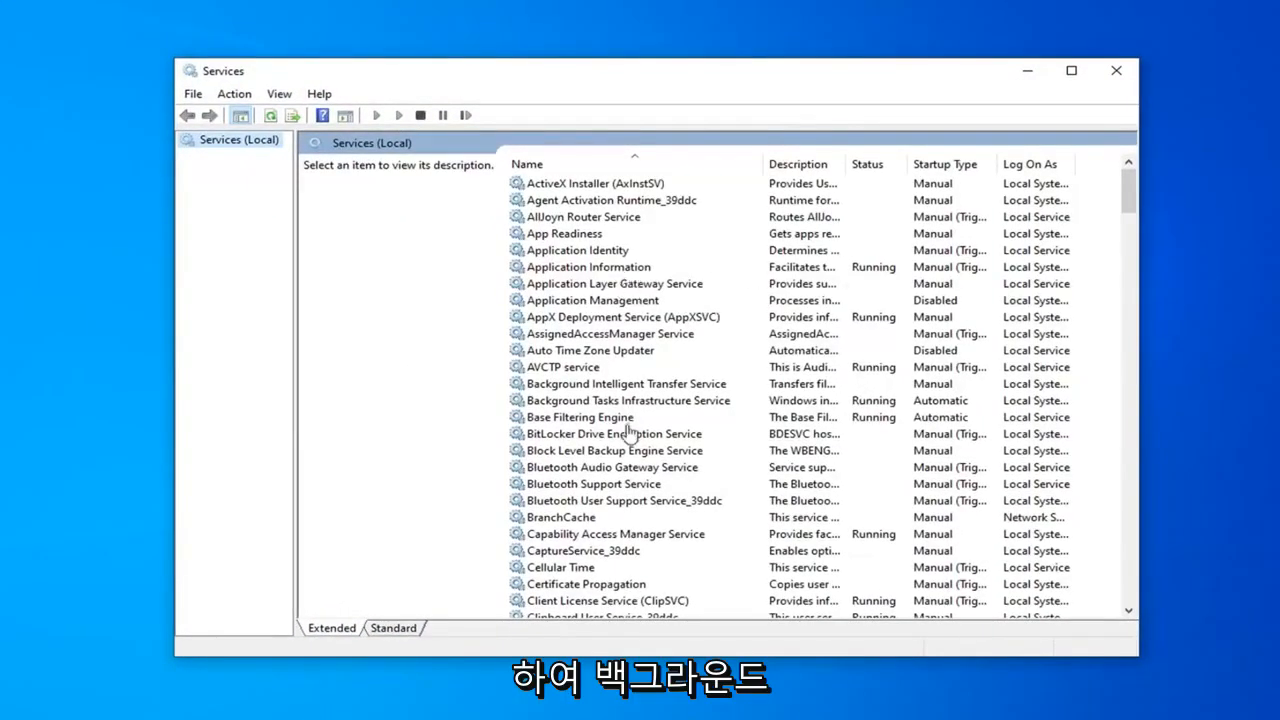
# - Start Background Intelligent Transfer Service, confirm it logs on as Local System, and save
pyautogui.click(625, 383)
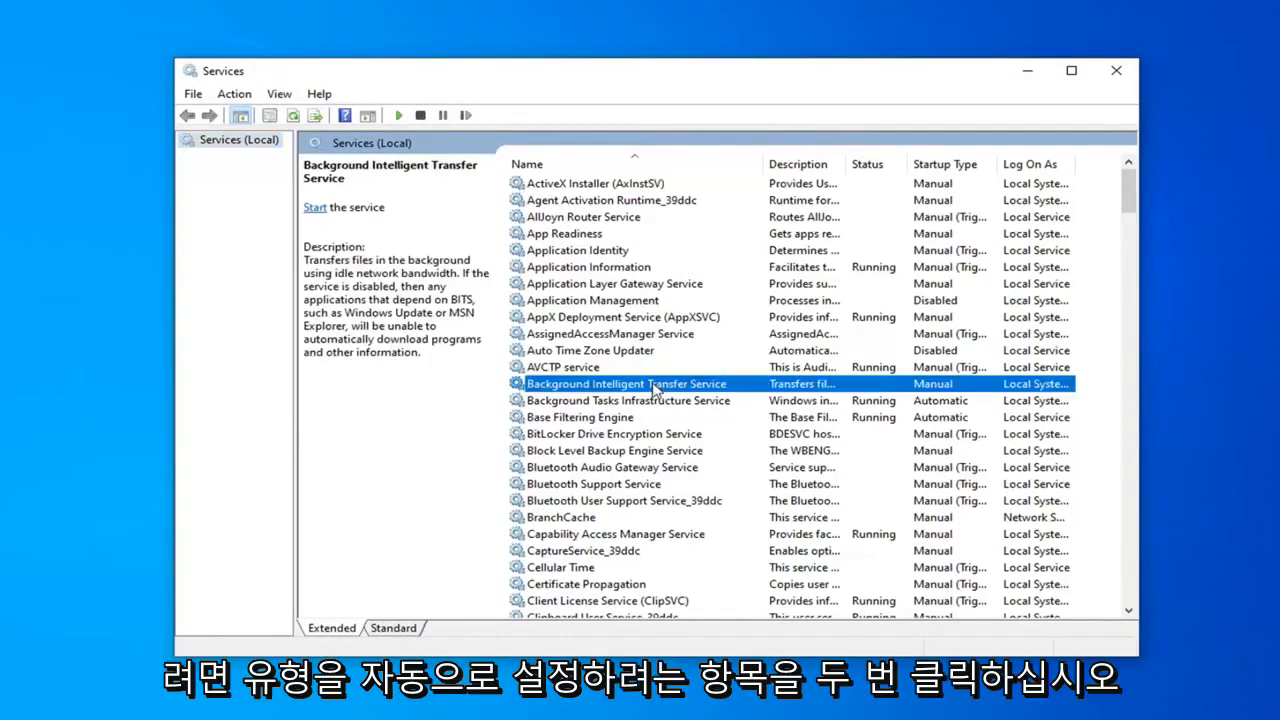
pyautogui.doubleClick(625, 383)
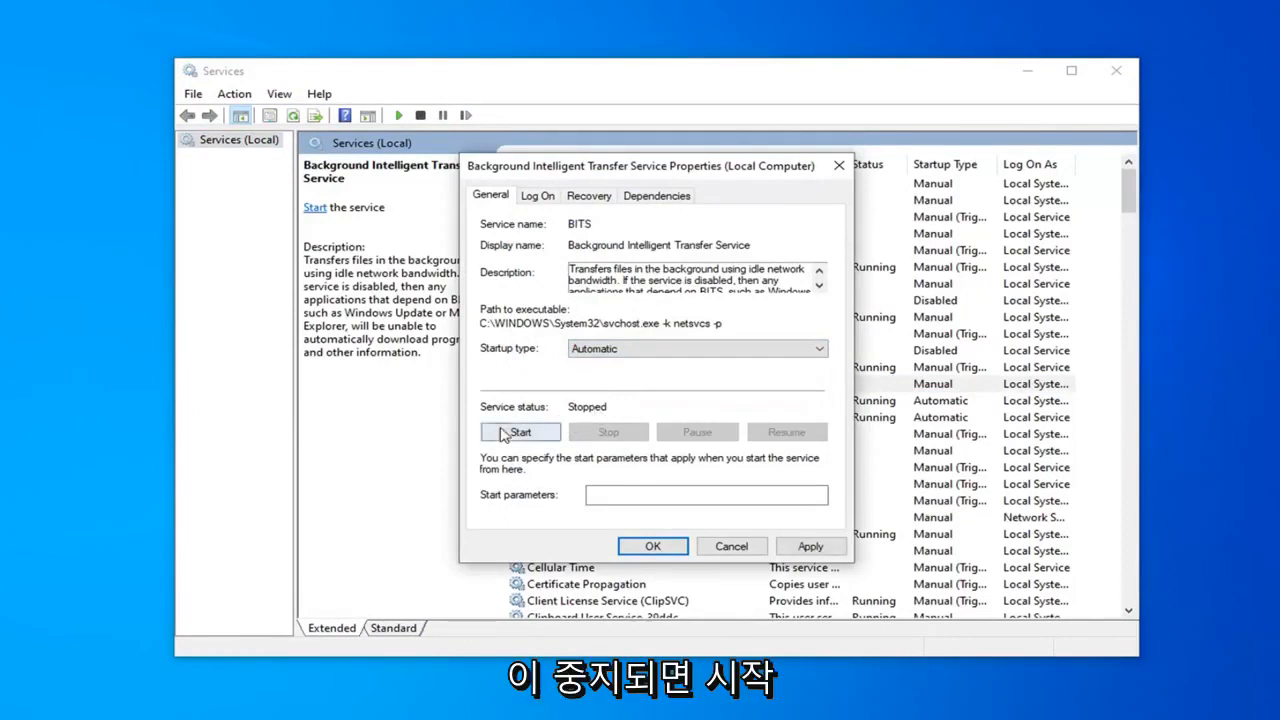
pyautogui.click(520, 432)
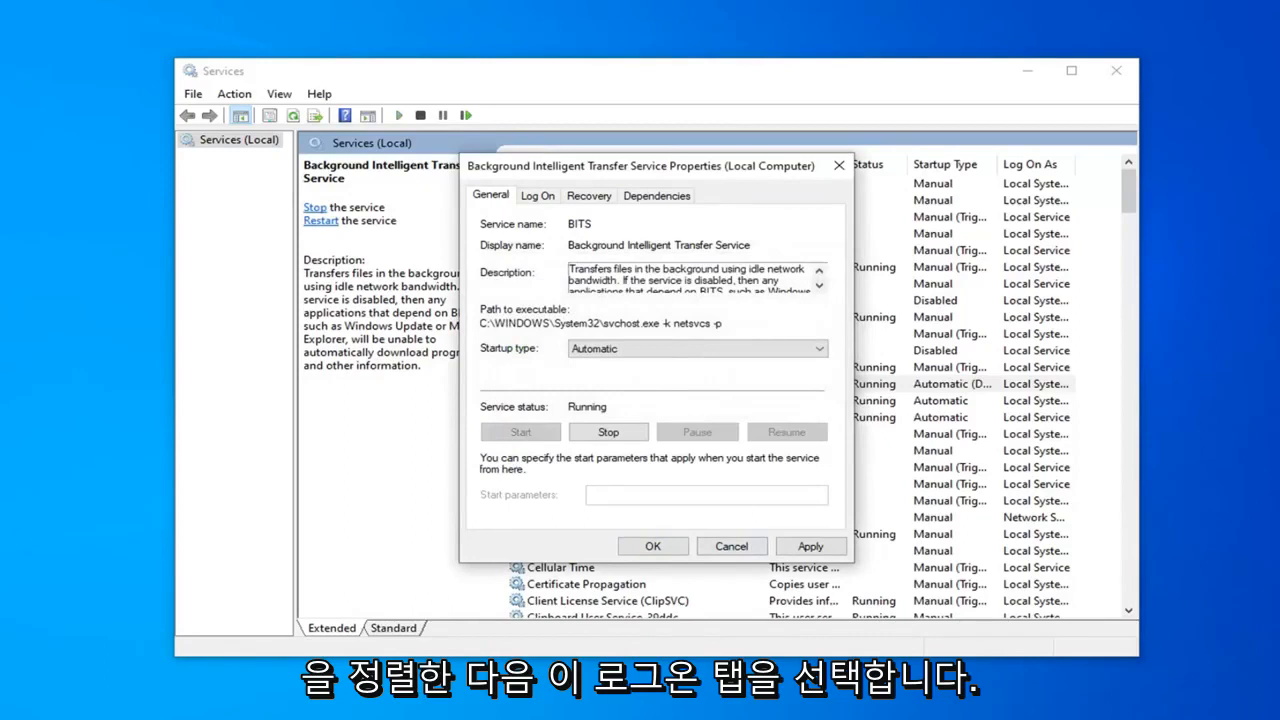
pyautogui.click(537, 195)
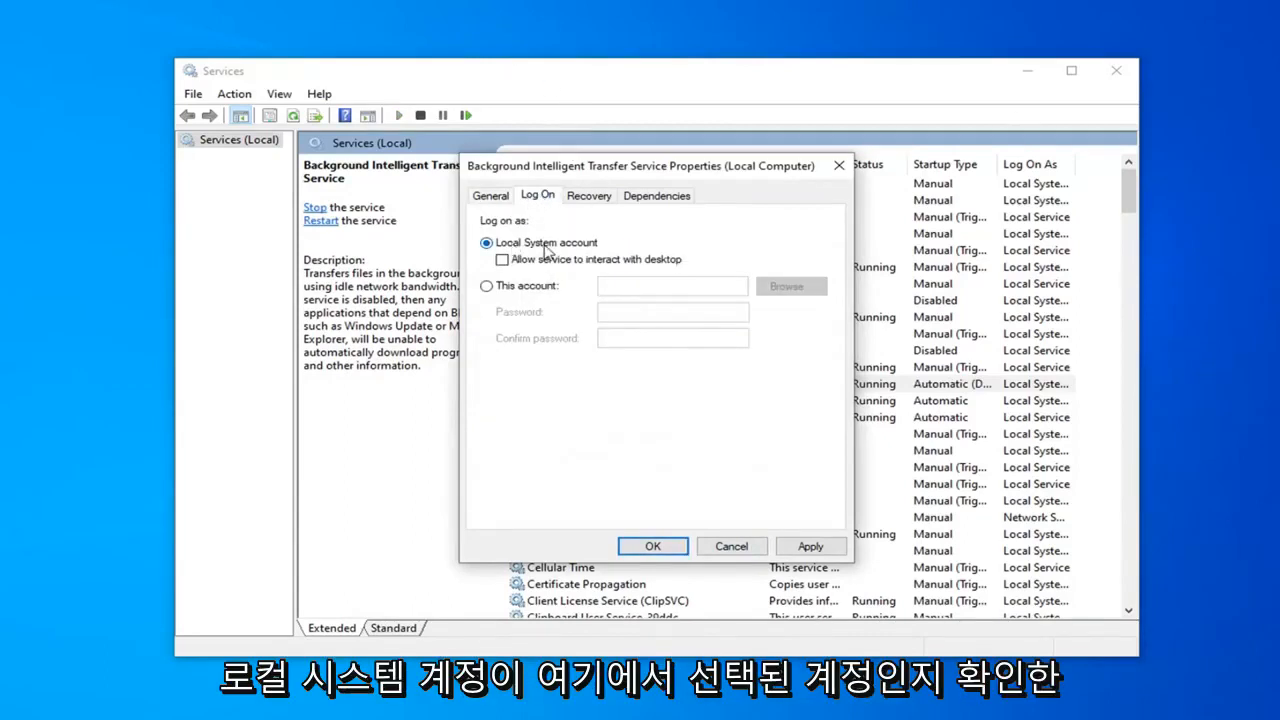
pyautogui.moveTo(786, 528)
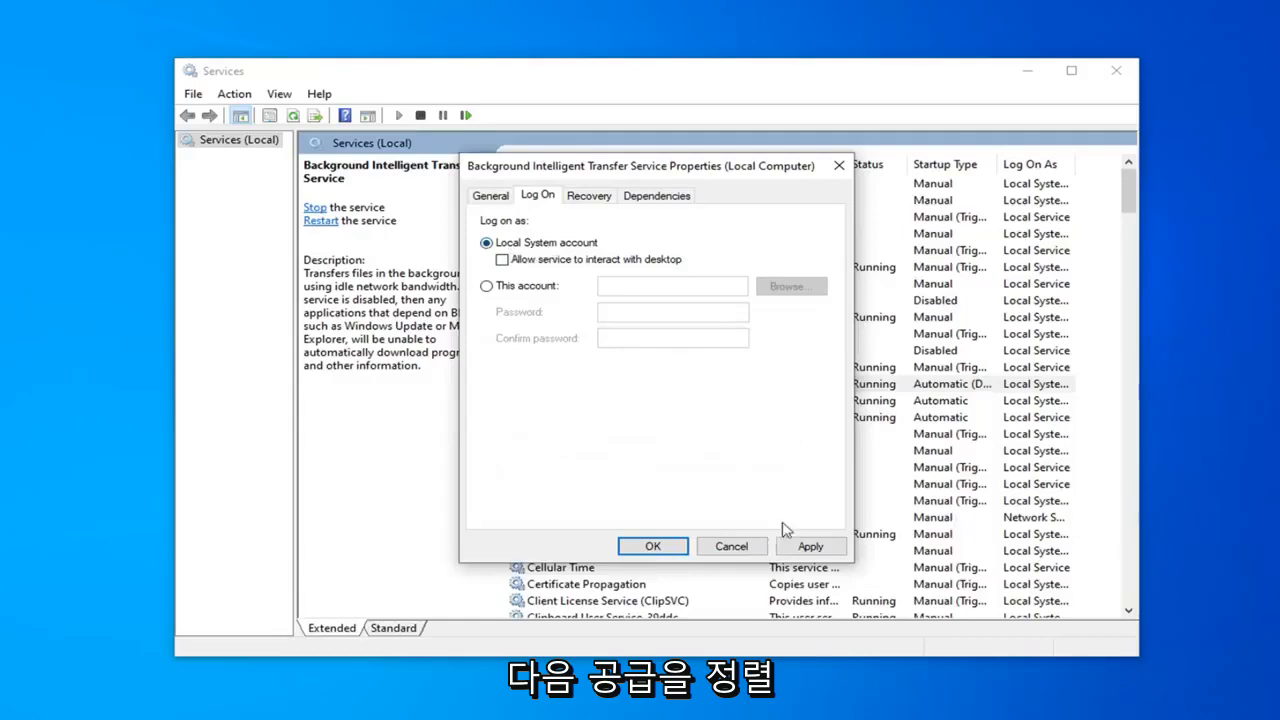
pyautogui.click(731, 546)
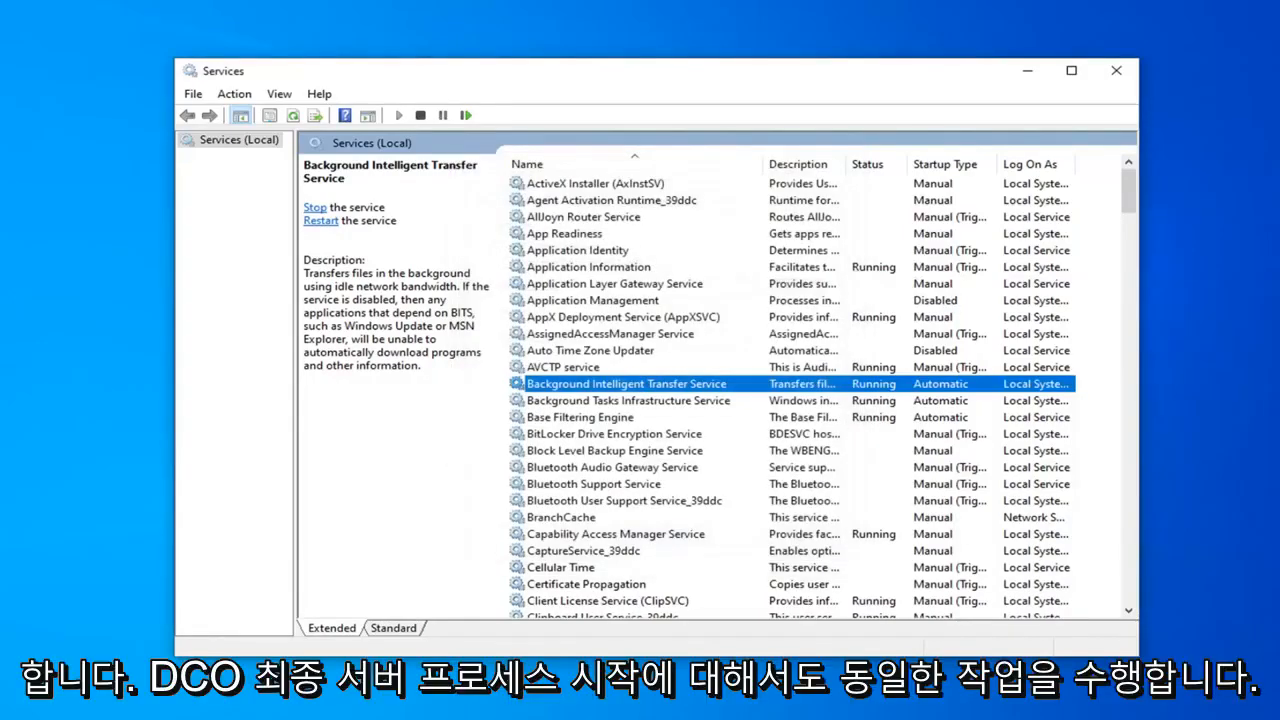
pyautogui.moveTo(540, 445)
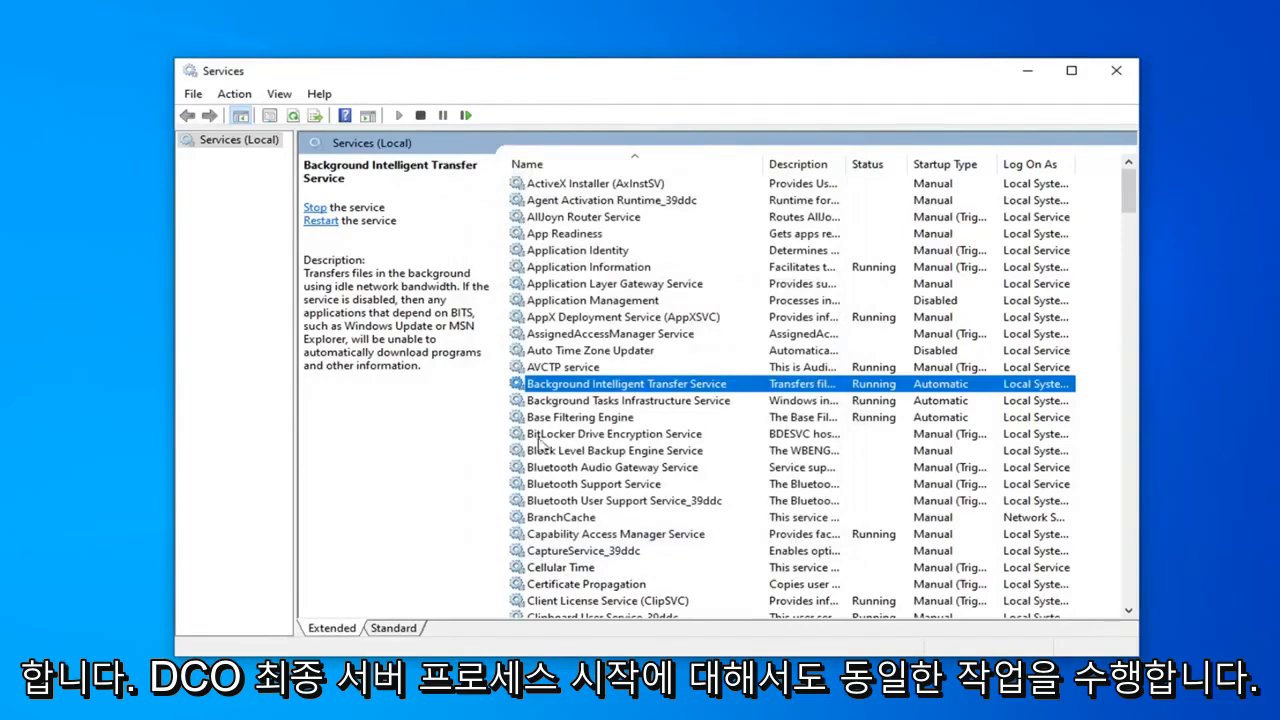
pyautogui.click(594, 484)
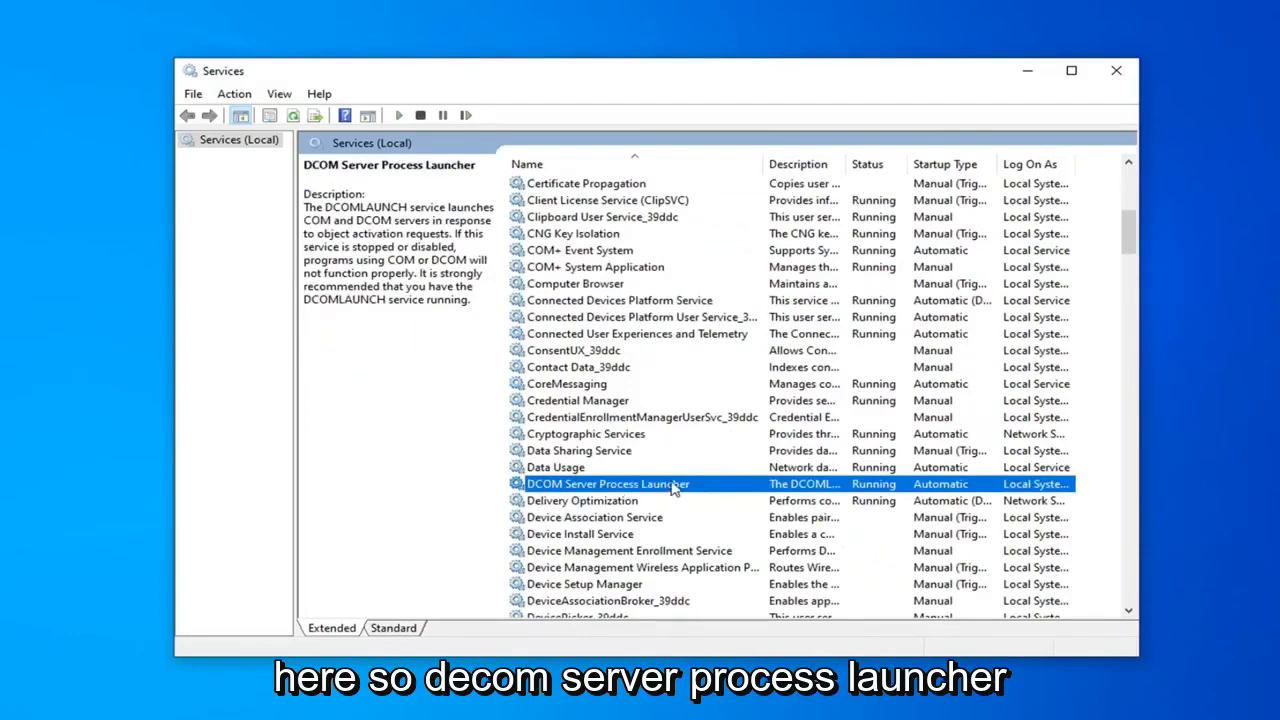
pyautogui.doubleClick(607, 483)
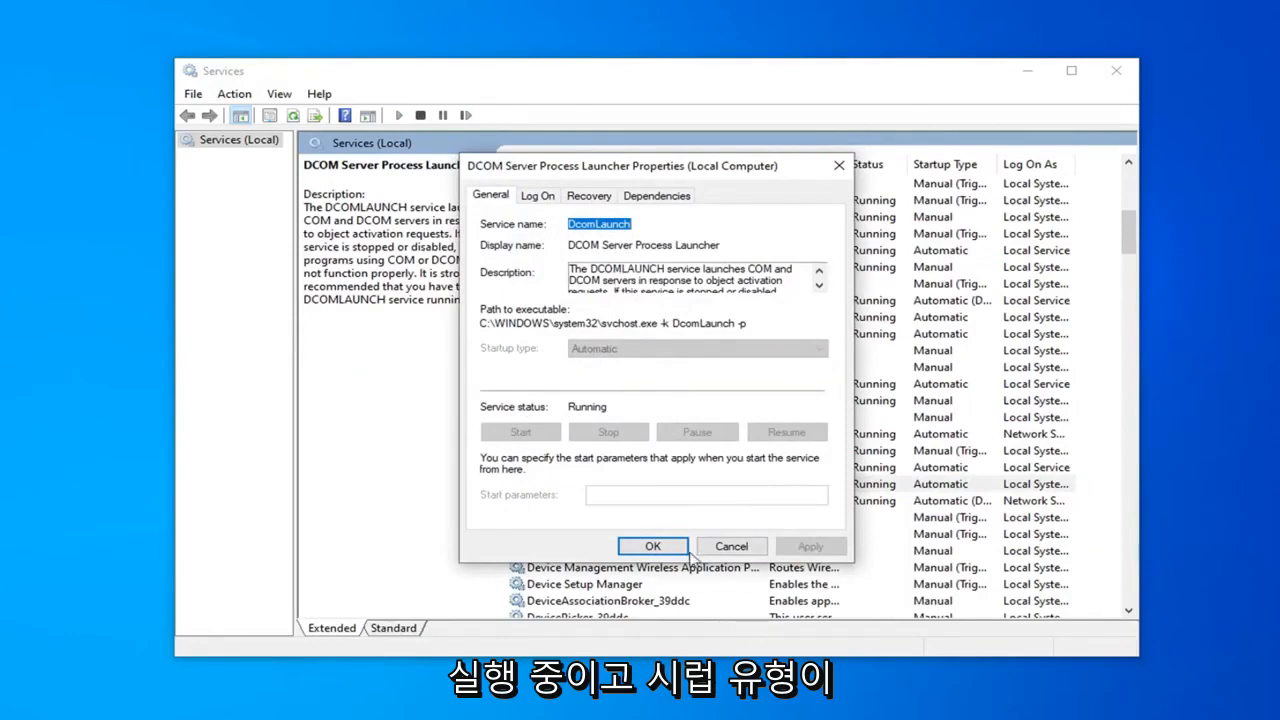
pyautogui.click(652, 546)
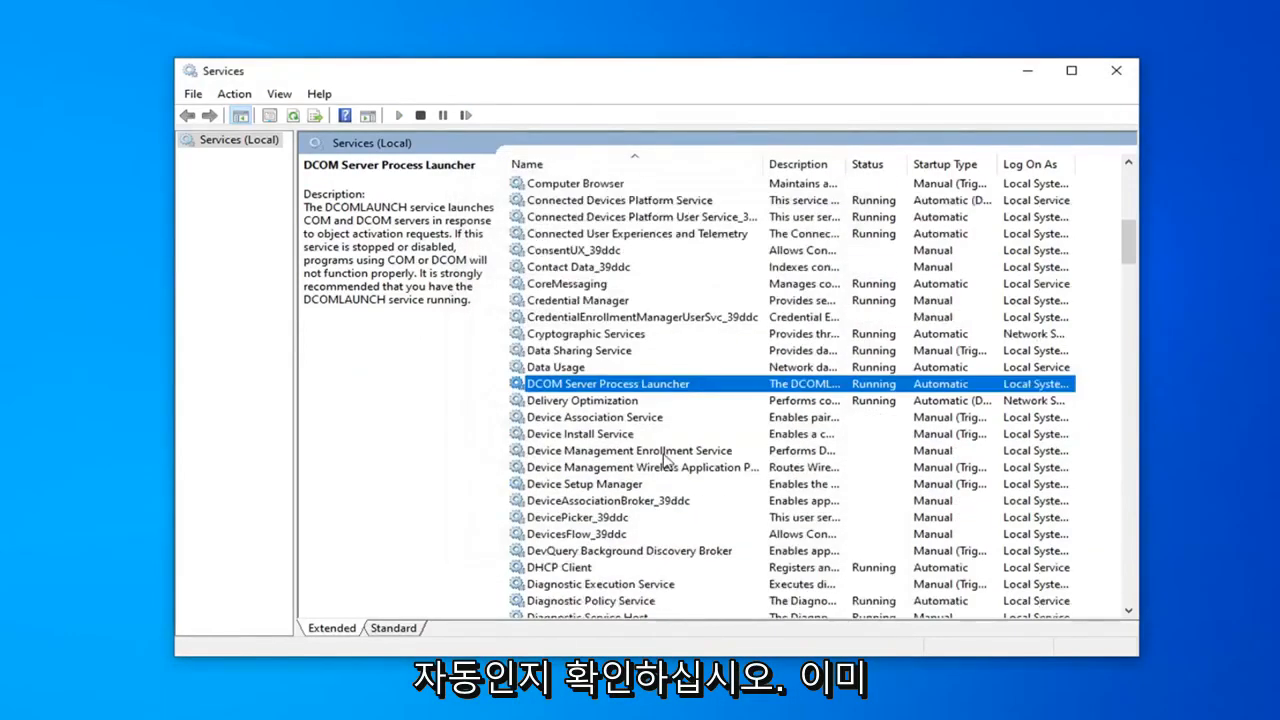
# - Check that Remote Procedure Call (RPC) is Running with Automatic startup
pyautogui.scroll(-3)
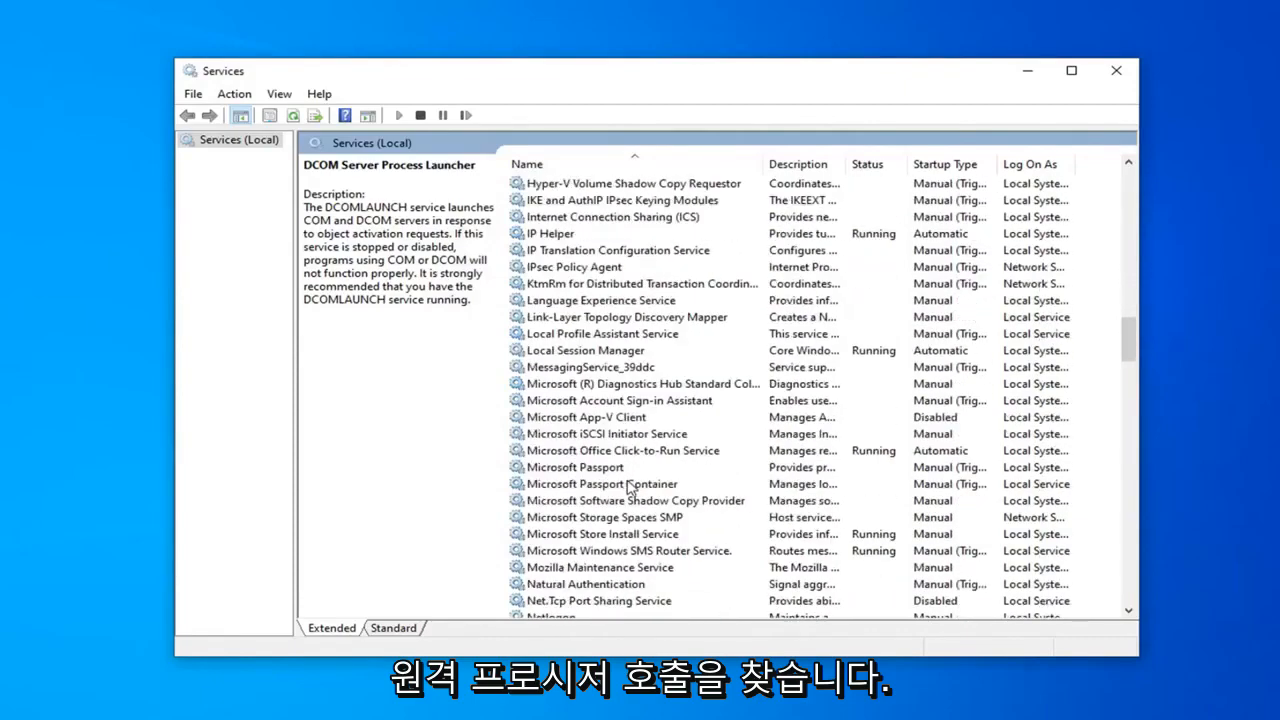
pyautogui.scroll(-3)
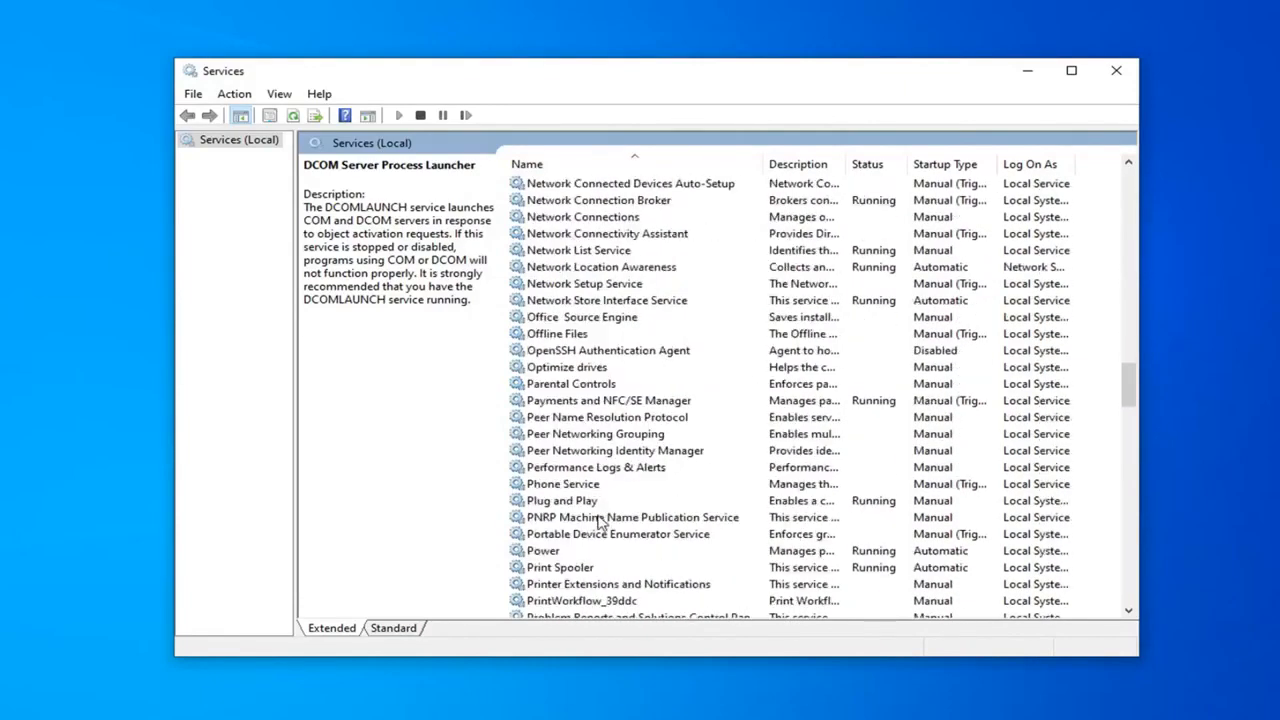
pyautogui.scroll(-3)
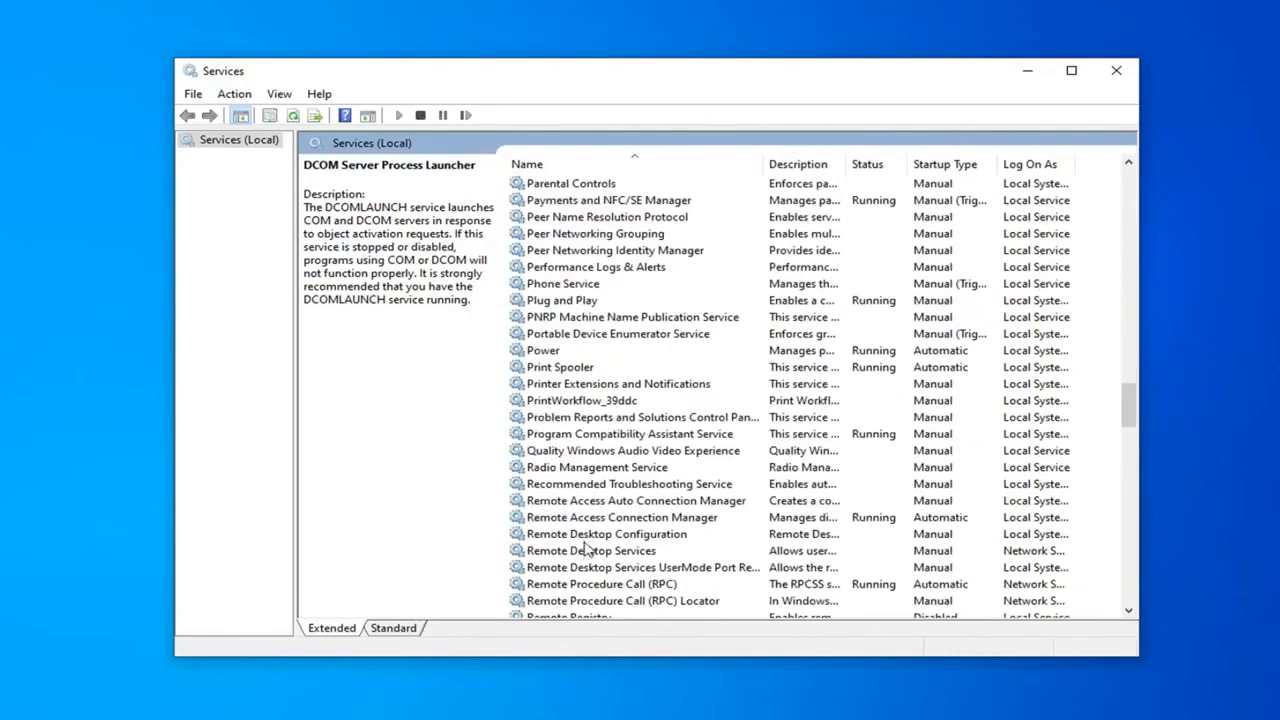
pyautogui.doubleClick(601, 584)
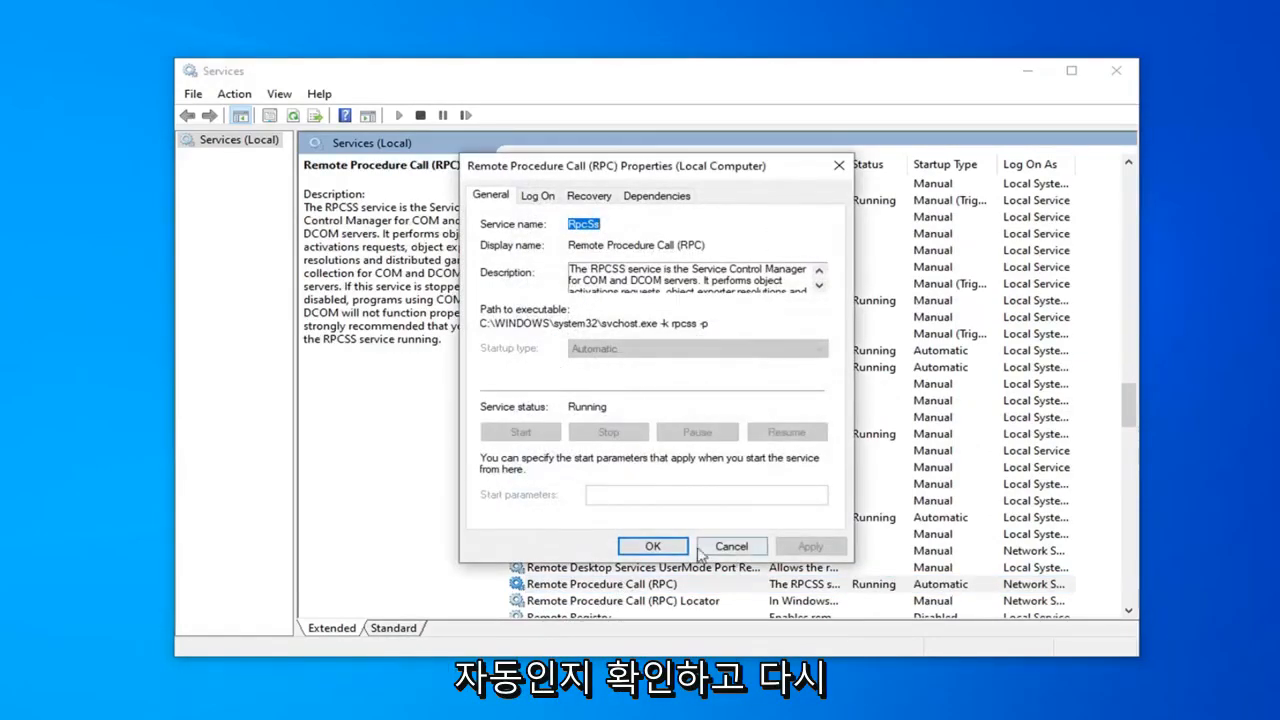
pyautogui.click(652, 546)
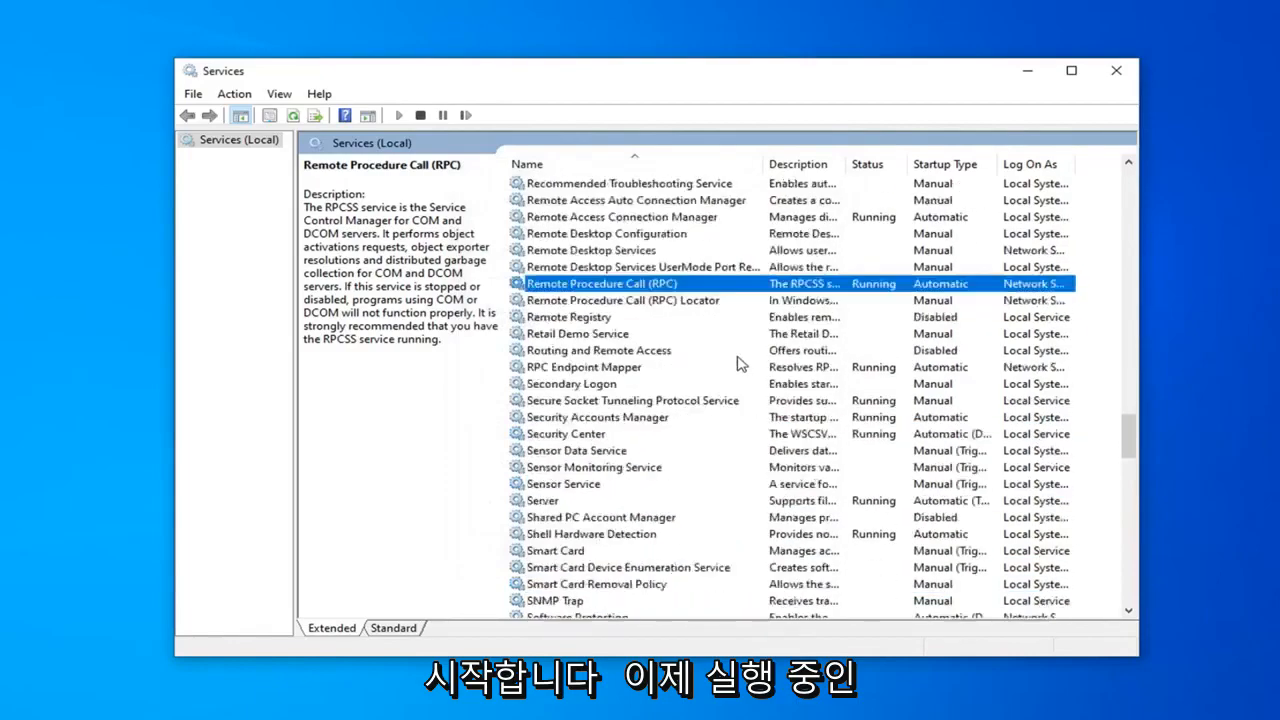
# - Check that Windows Defender Firewall is Running with Automatic startup
pyautogui.scroll(-3)
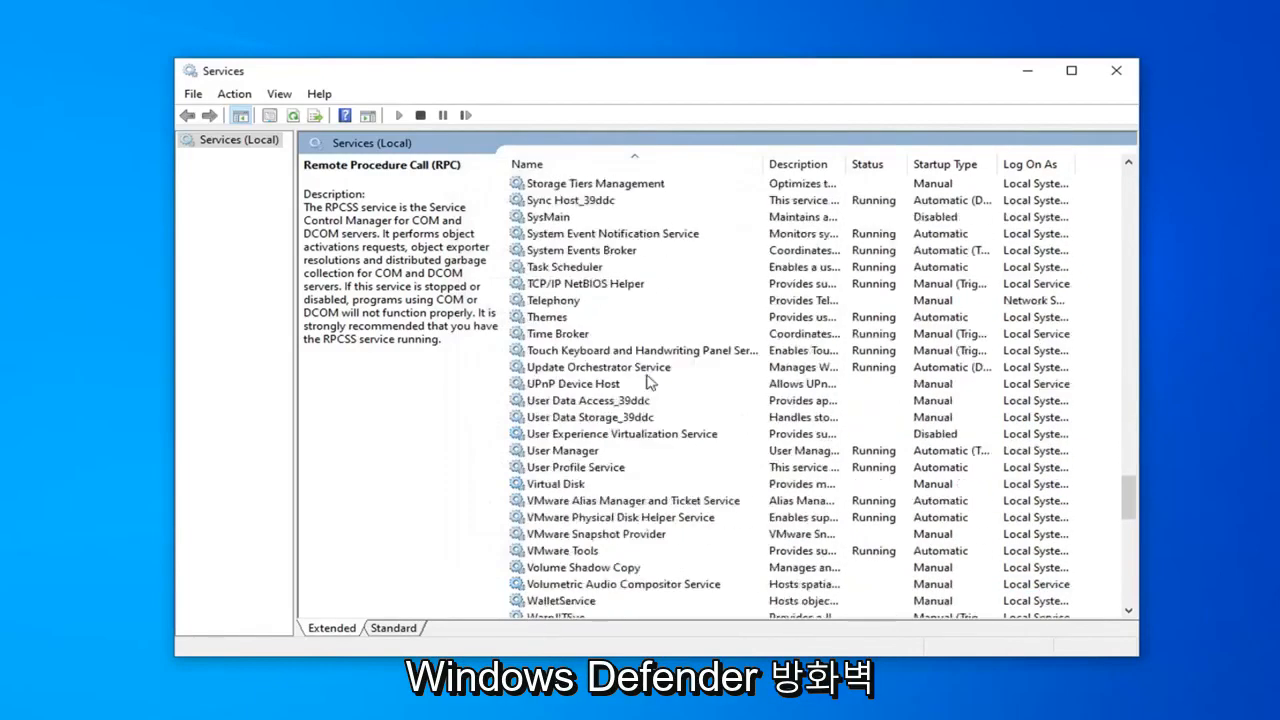
pyautogui.scroll(-3)
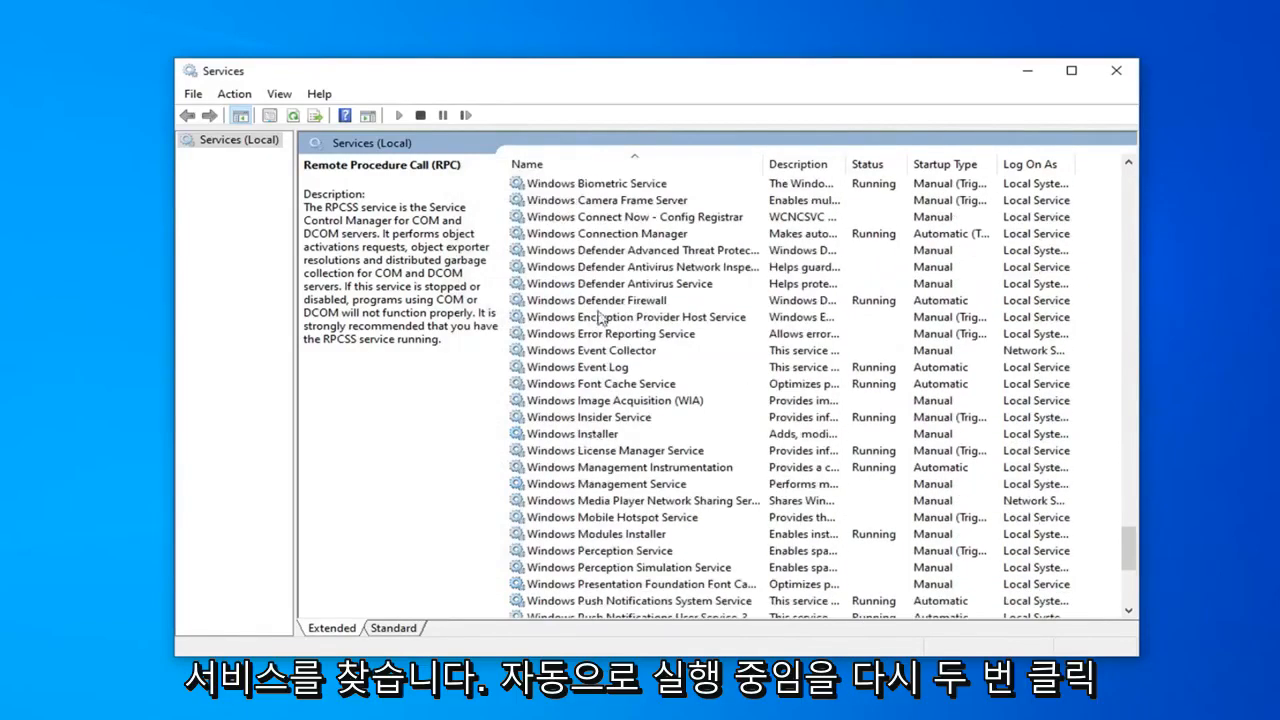
pyautogui.doubleClick(595, 300)
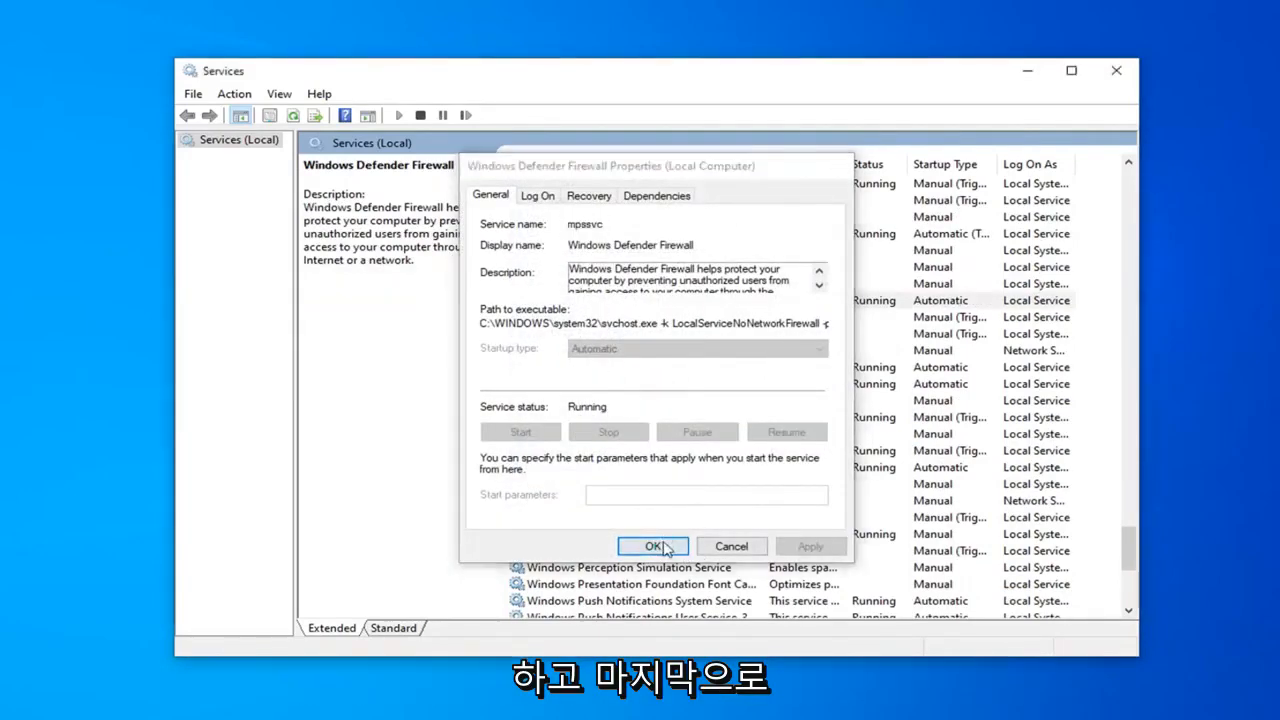
pyautogui.click(651, 546)
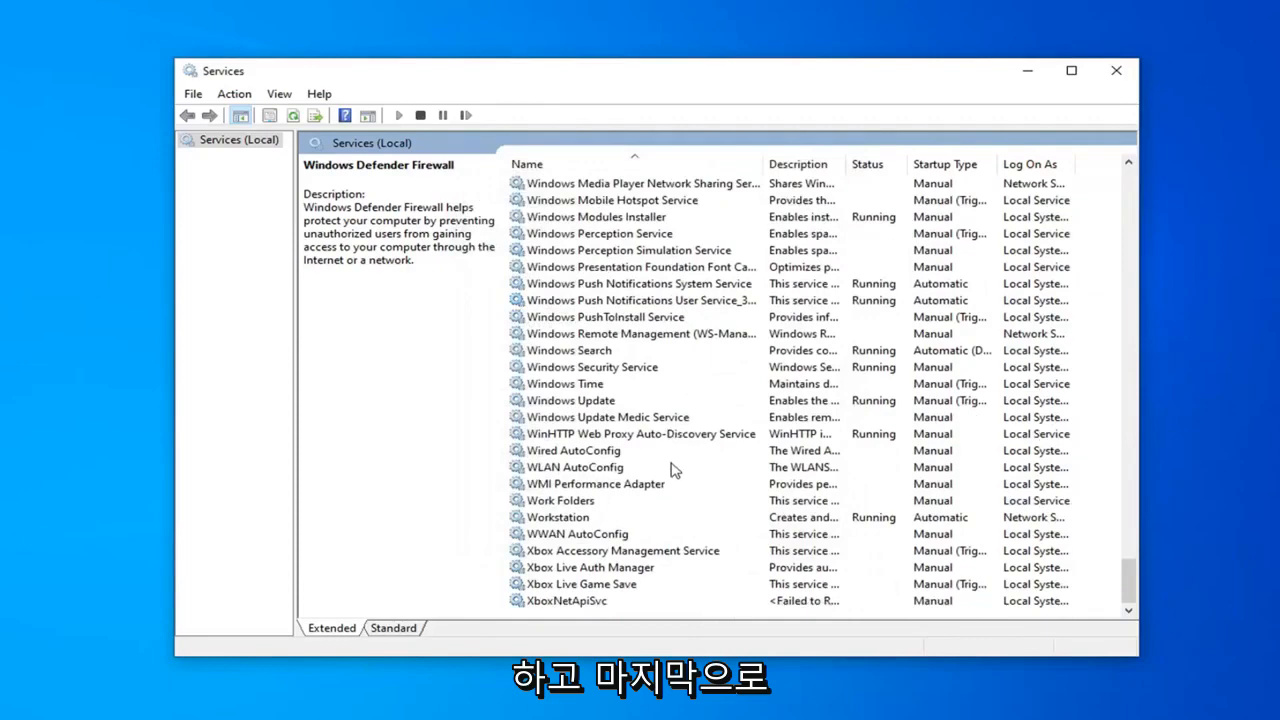
# - Change the Windows Update service startup type from Manual to Automatic and save
pyautogui.click(570, 400)
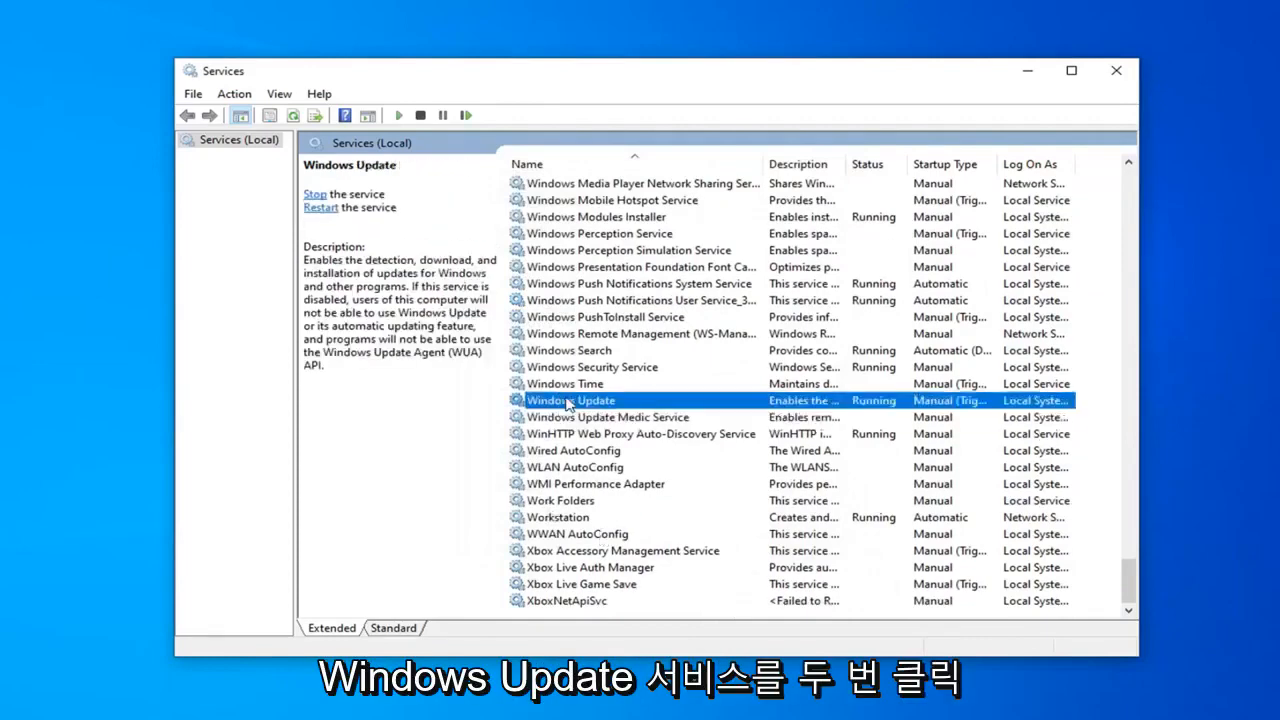
pyautogui.doubleClick(570, 400)
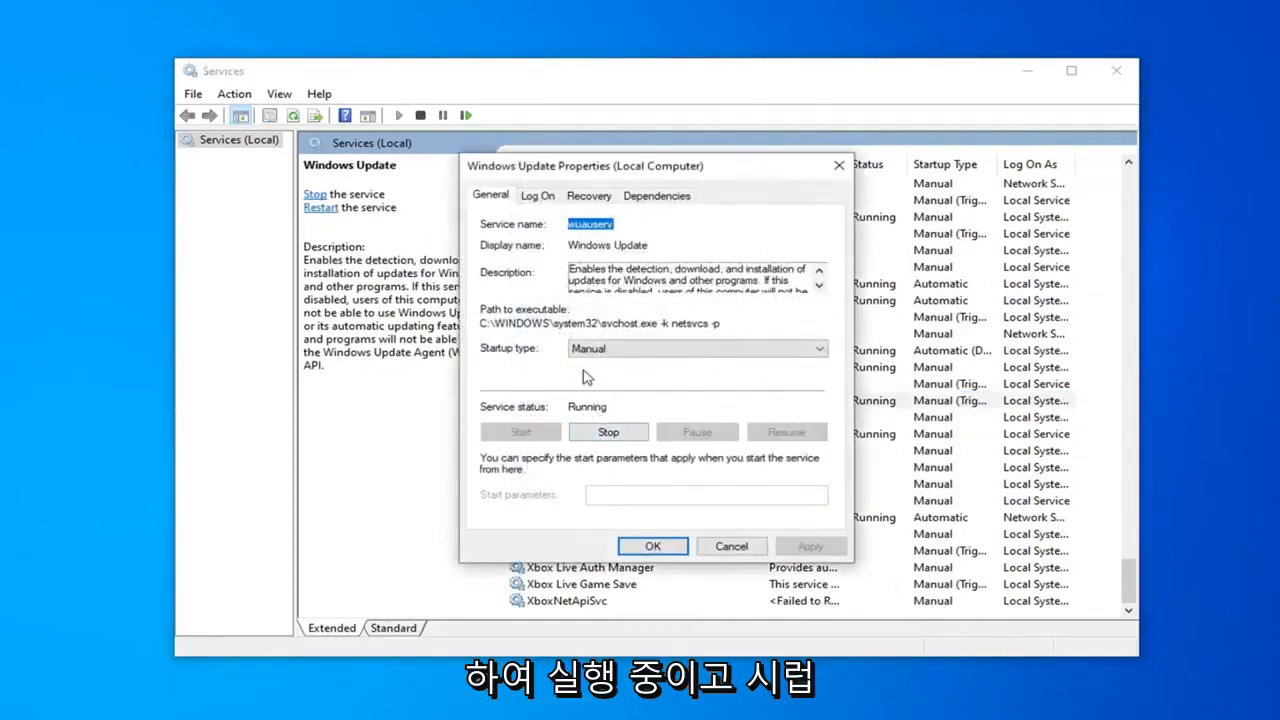
pyautogui.click(697, 348)
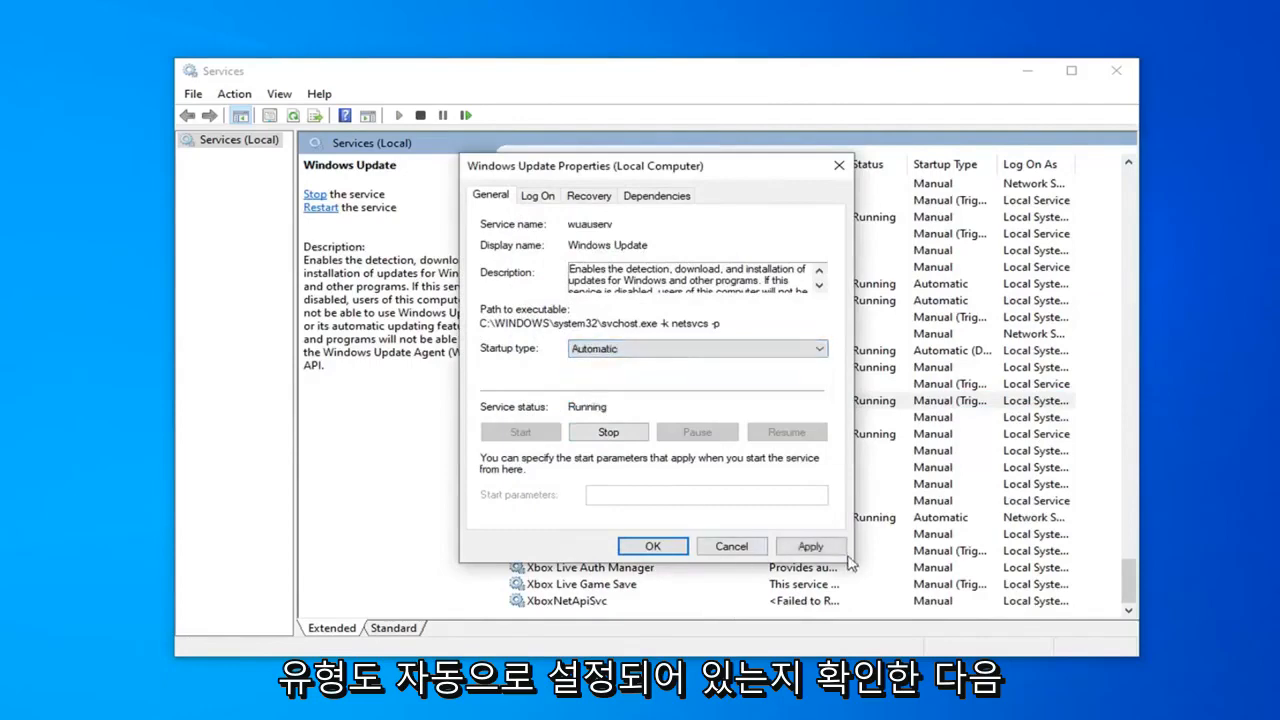
pyautogui.click(652, 546)
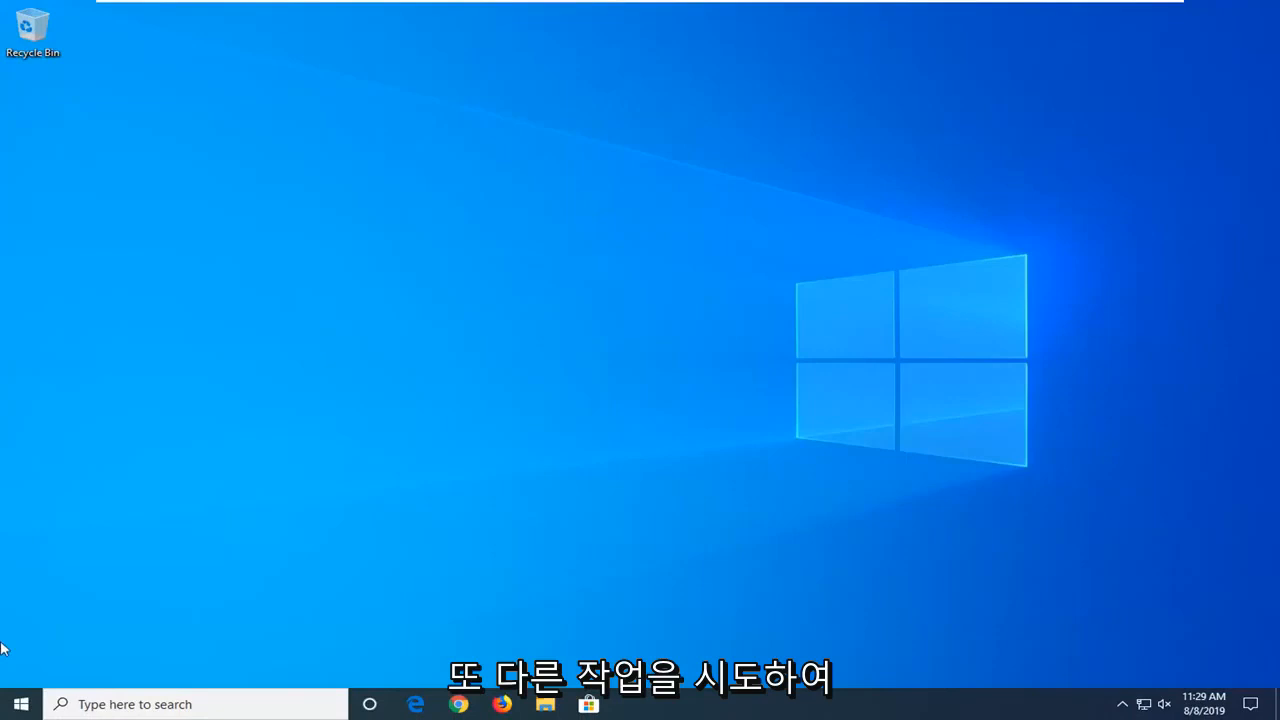
# - Search the Start menu for 'troubleshoot' and open Troubleshoot settings
pyautogui.click(20, 704)
pyautogui.write('troubleshoot')
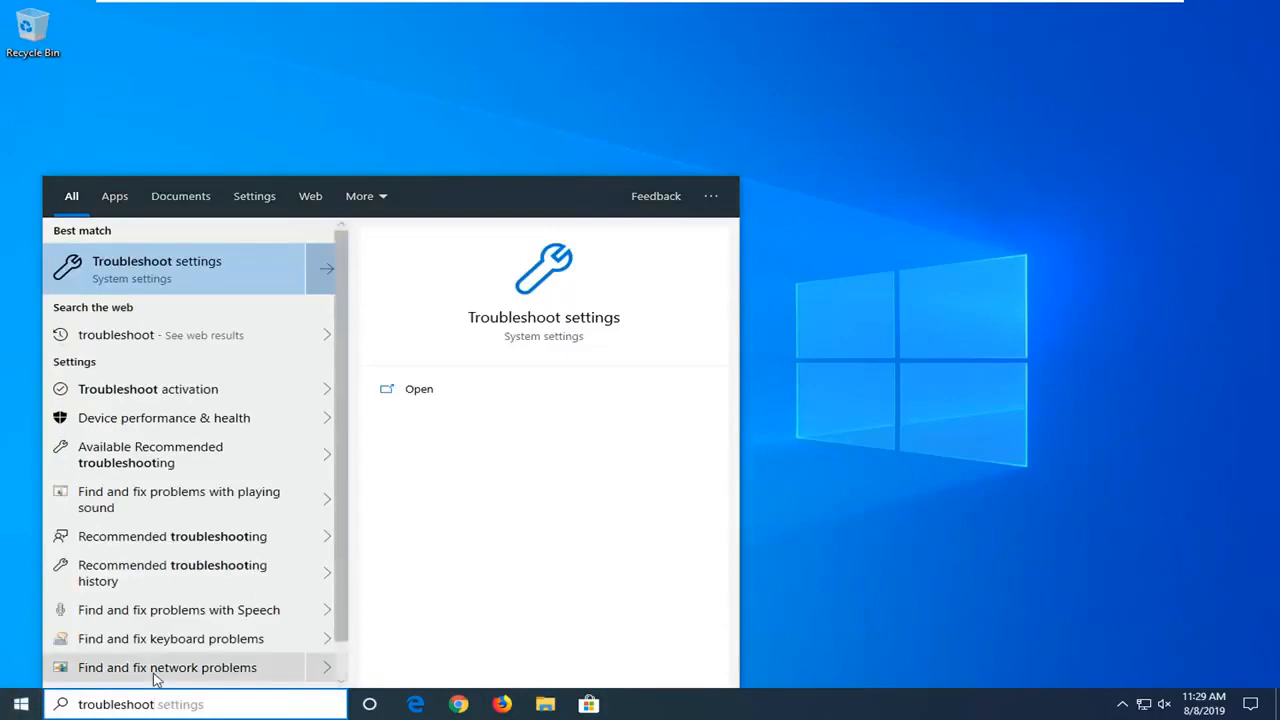
pyautogui.moveTo(172, 275)
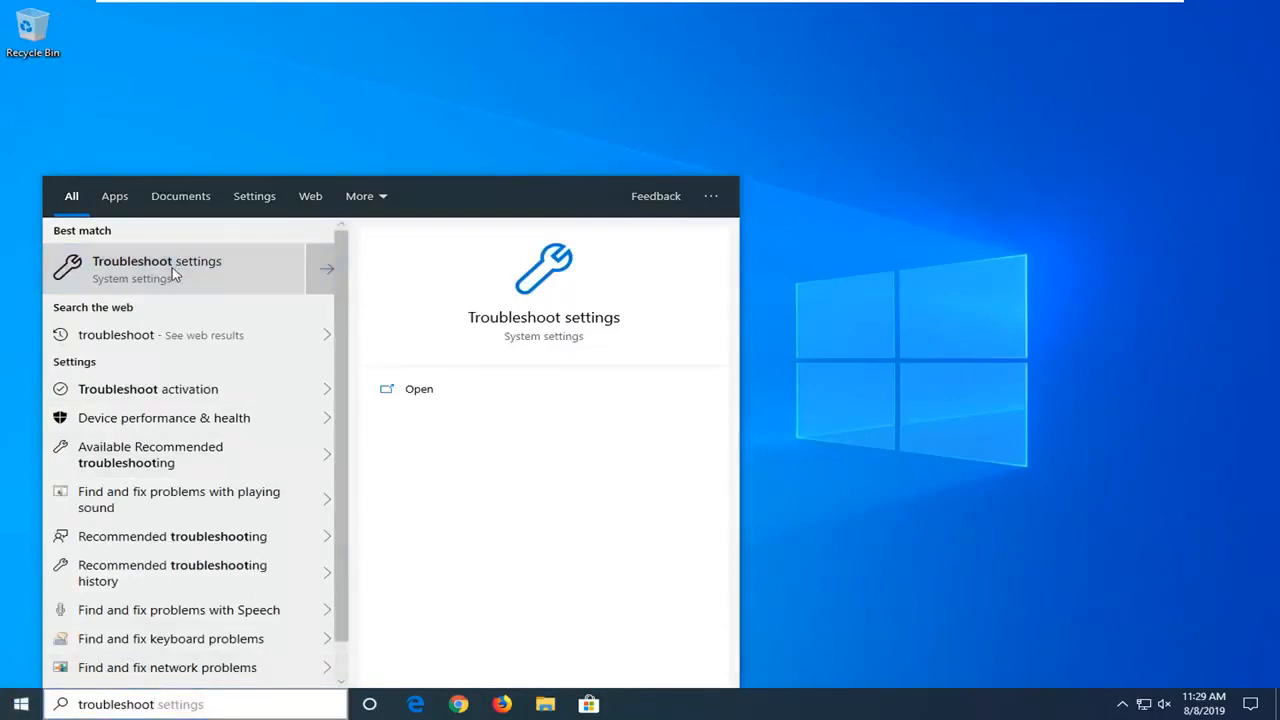
pyautogui.click(156, 268)
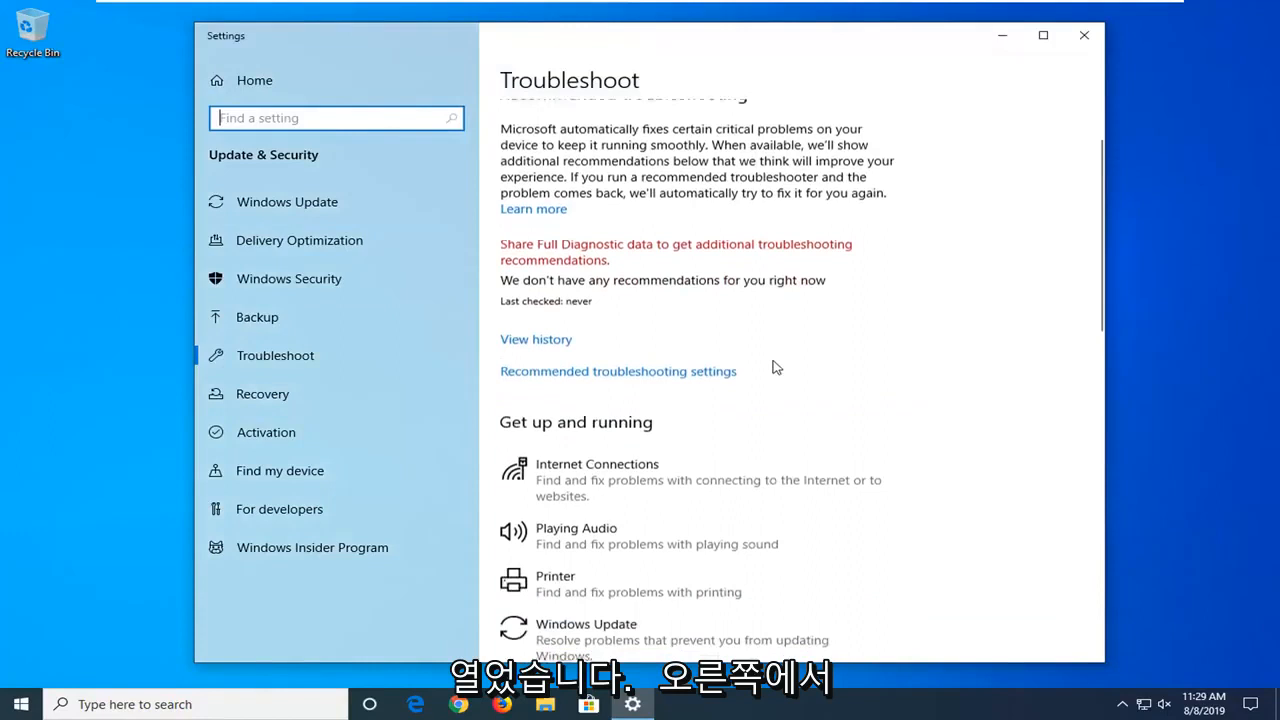
# - Scroll the Troubleshoot page to the Windows Update troubleshooter under Get up and running
pyautogui.scroll(-3)
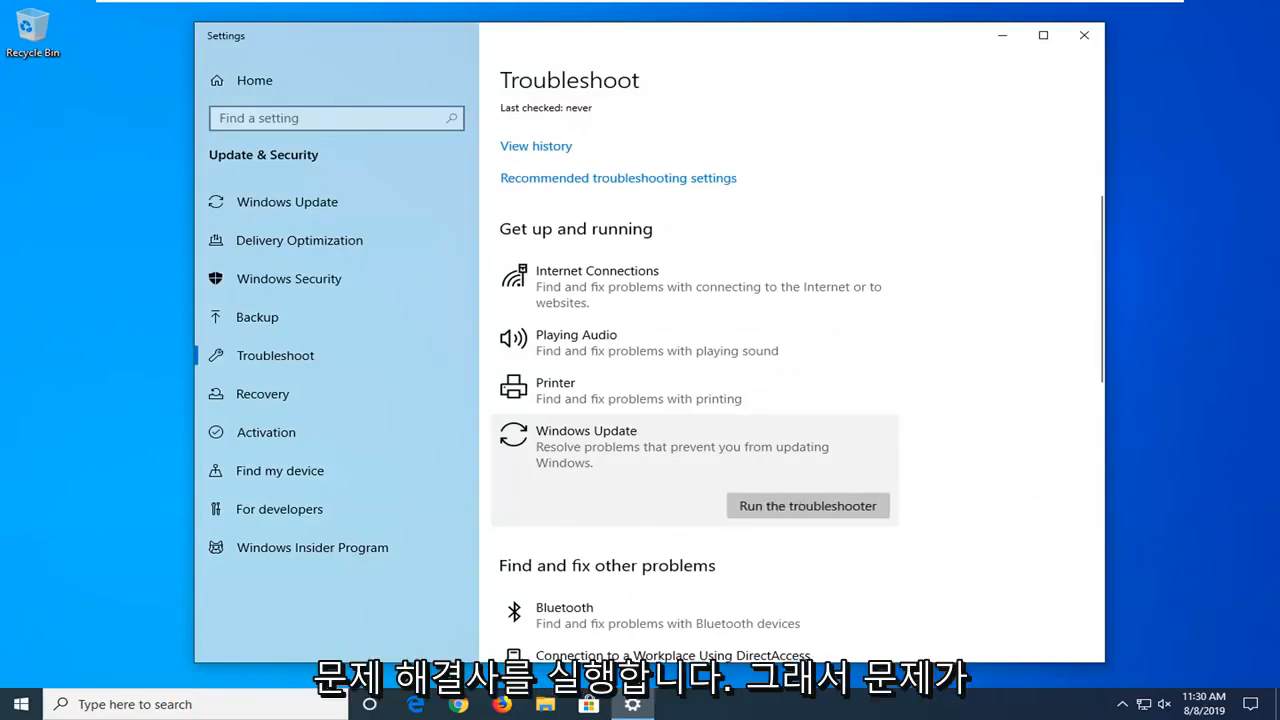
# - Run the Windows Update troubleshooter to fix the corrupt service registration, then close it
pyautogui.click(807, 505)
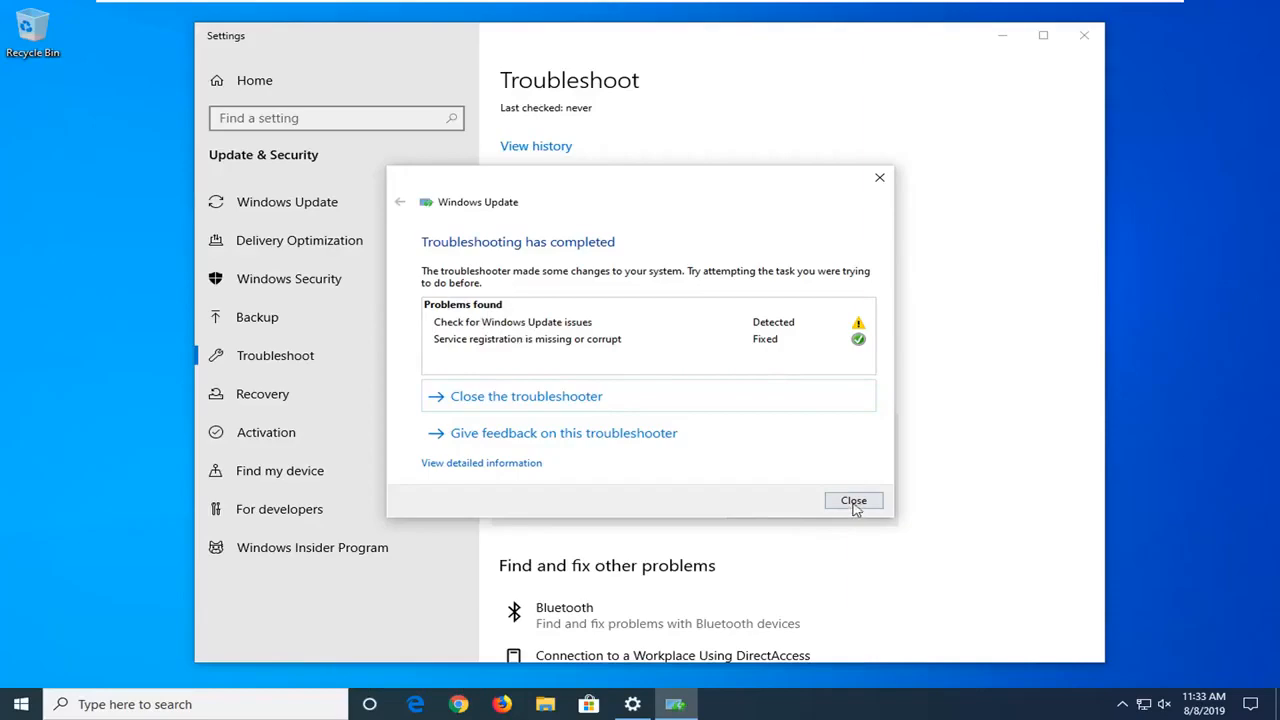
pyautogui.click(853, 500)
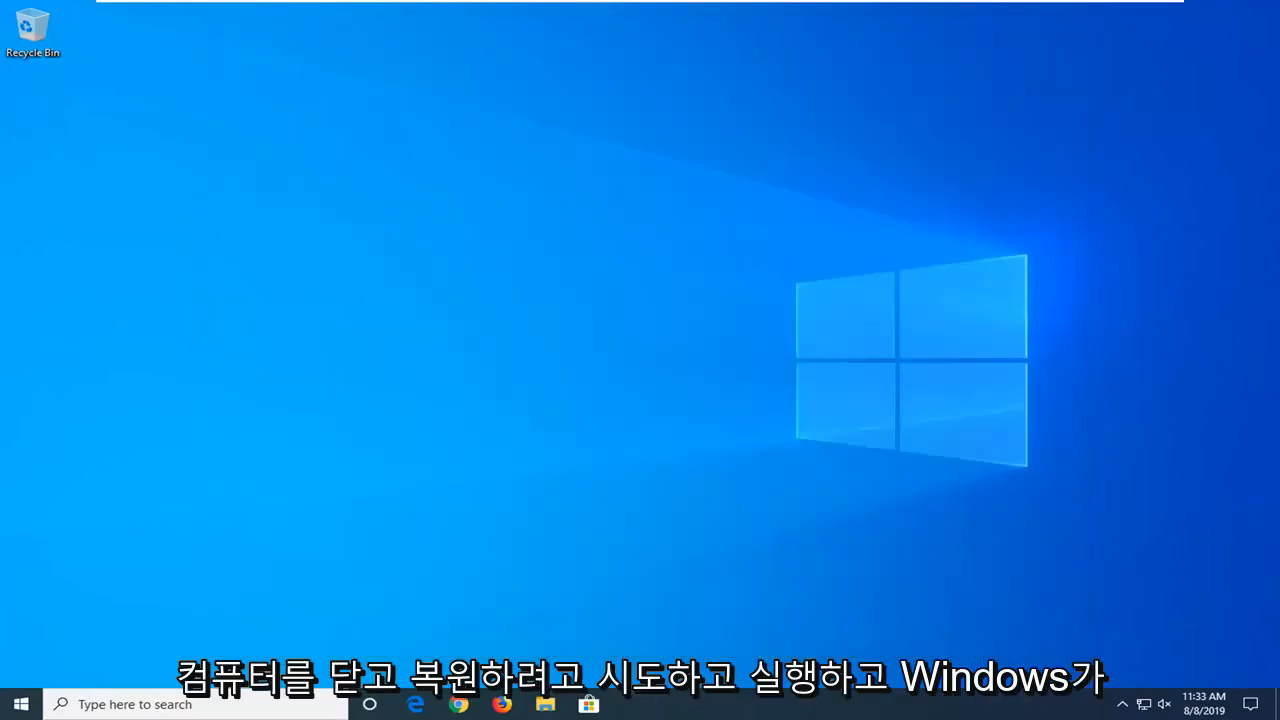